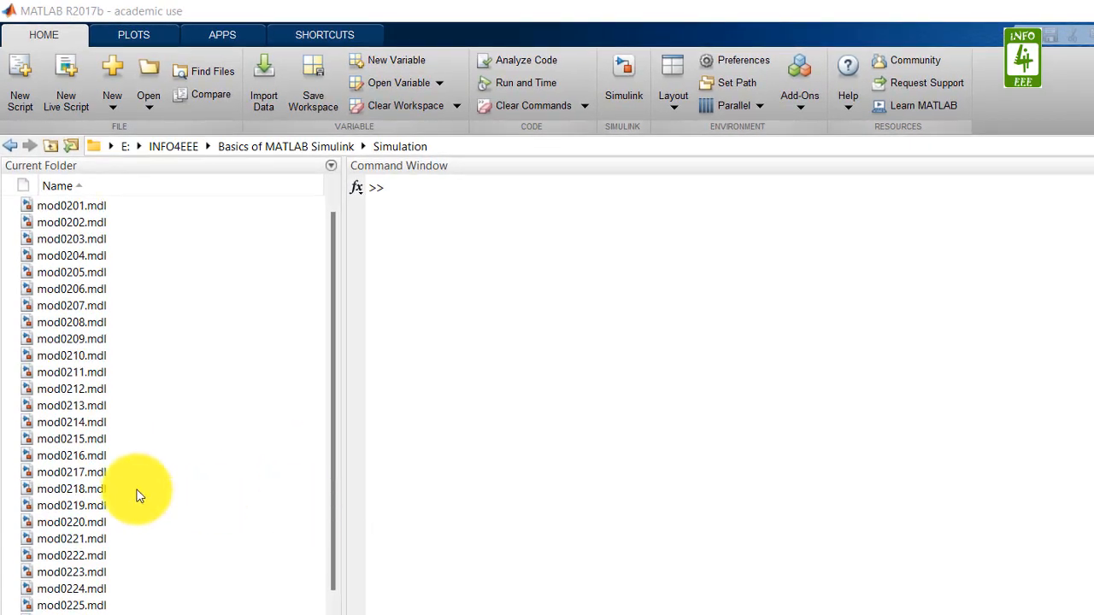
Step: Open the mod0219 model and save a copy as mod0233
left_click(72, 505)
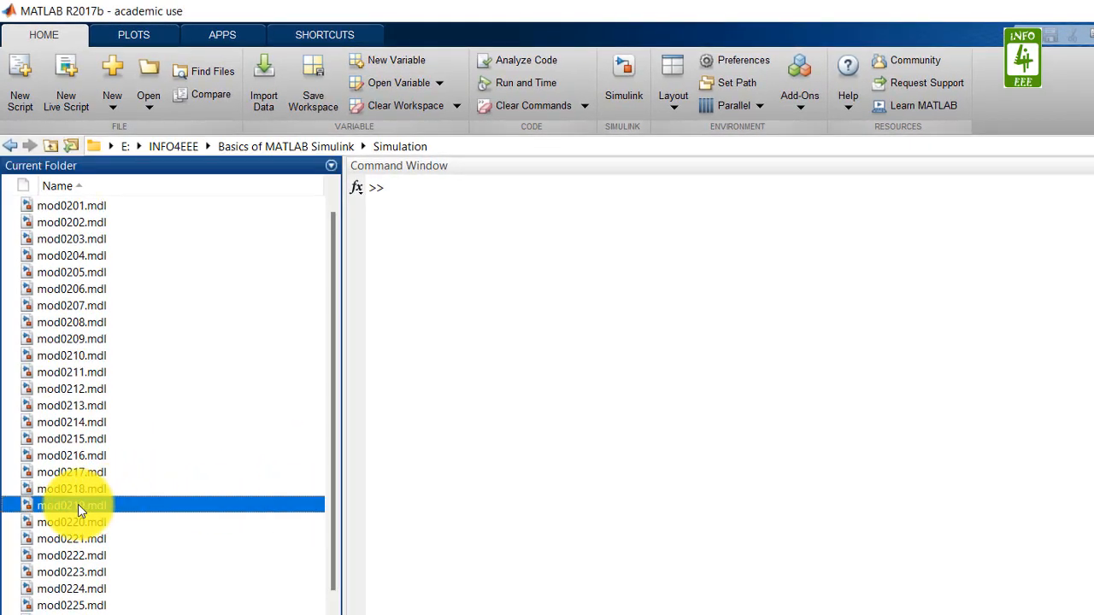
double_click(71, 506)
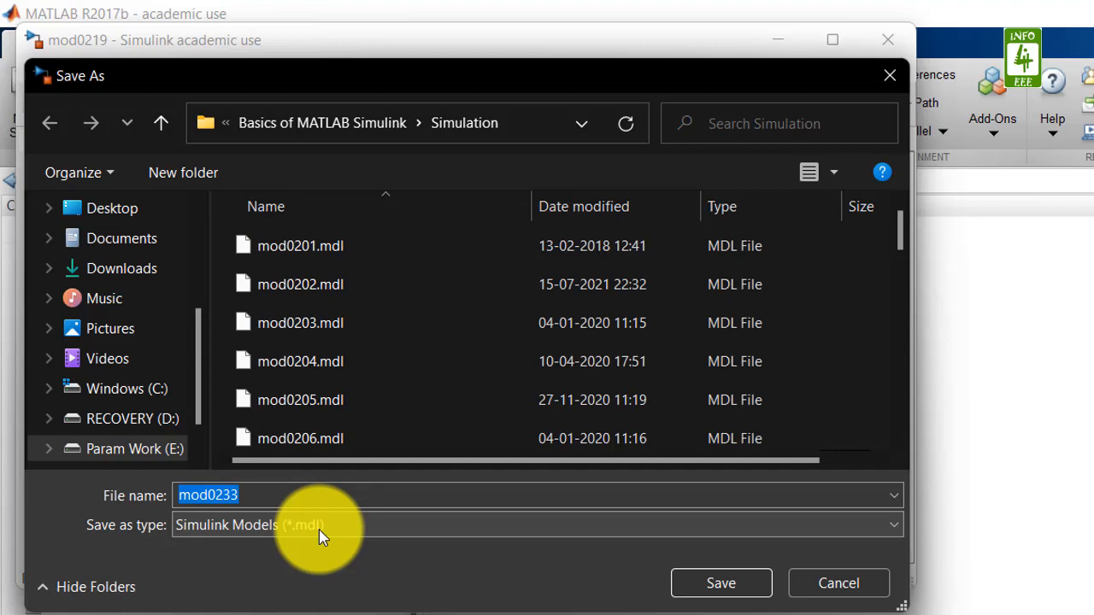
left_click(721, 583)
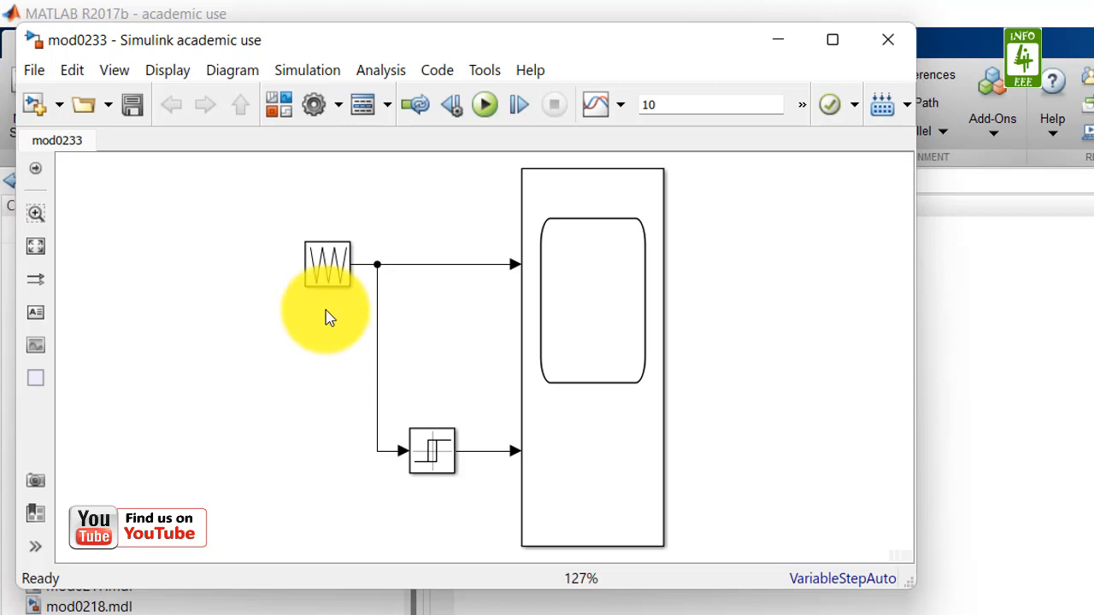
Step: Set Repeating Sequence times to [0 0.005 0.01 0.015 0.02] and outputs [0 1 0 -1 0]
left_click(328, 265)
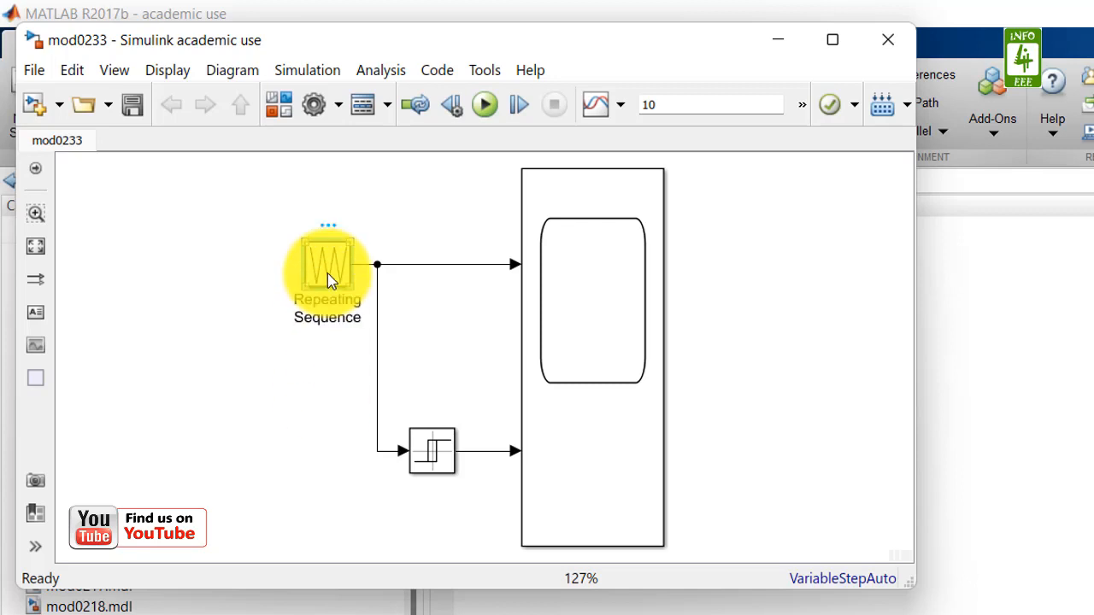
double_click(327, 265)
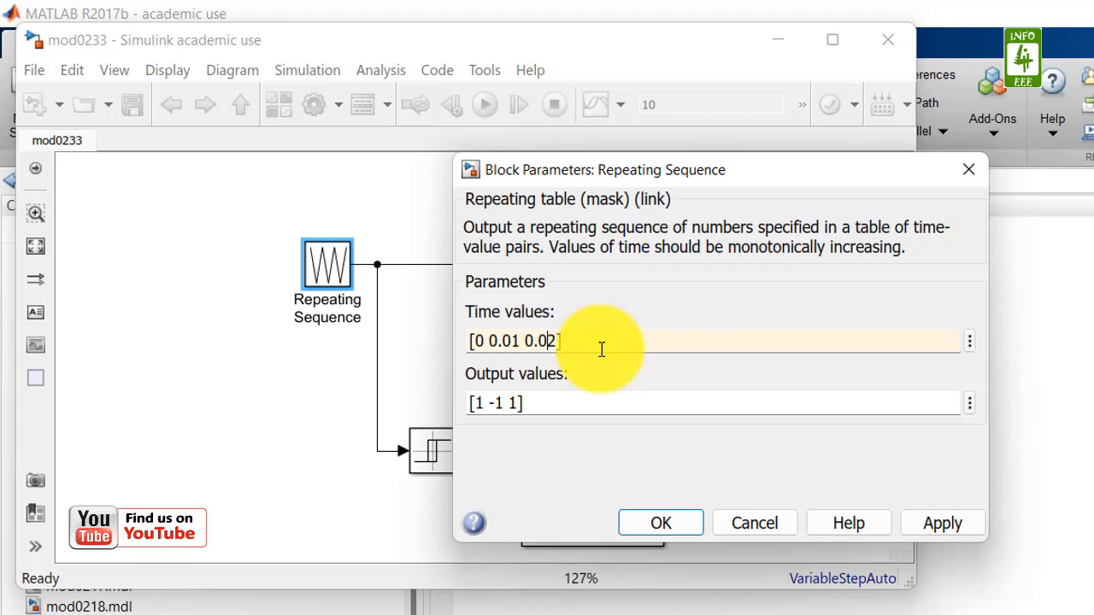
left_click(482, 340)
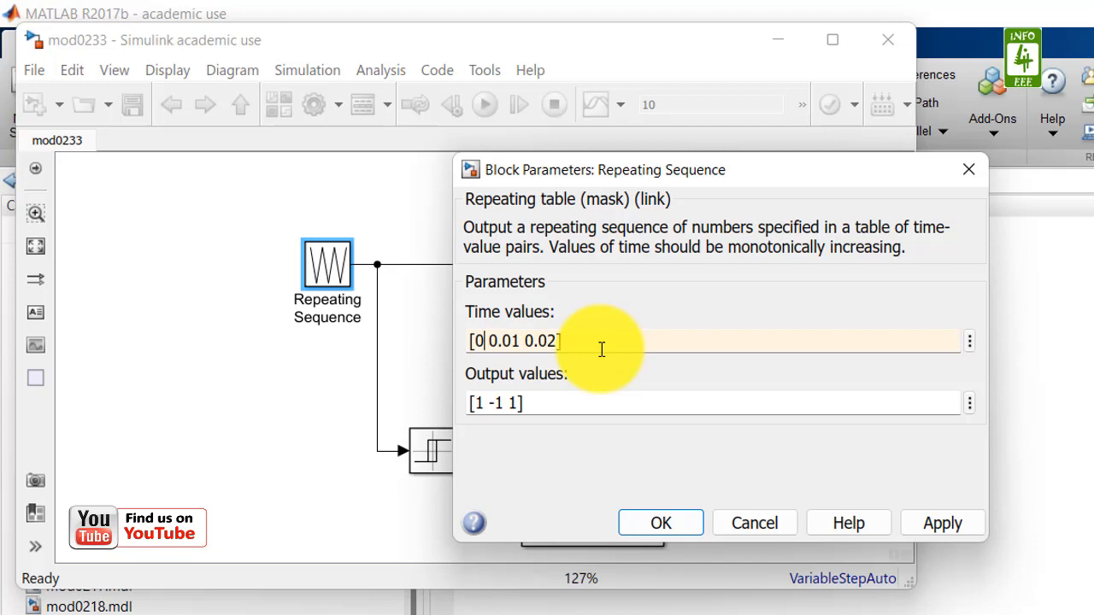
type("0.005")
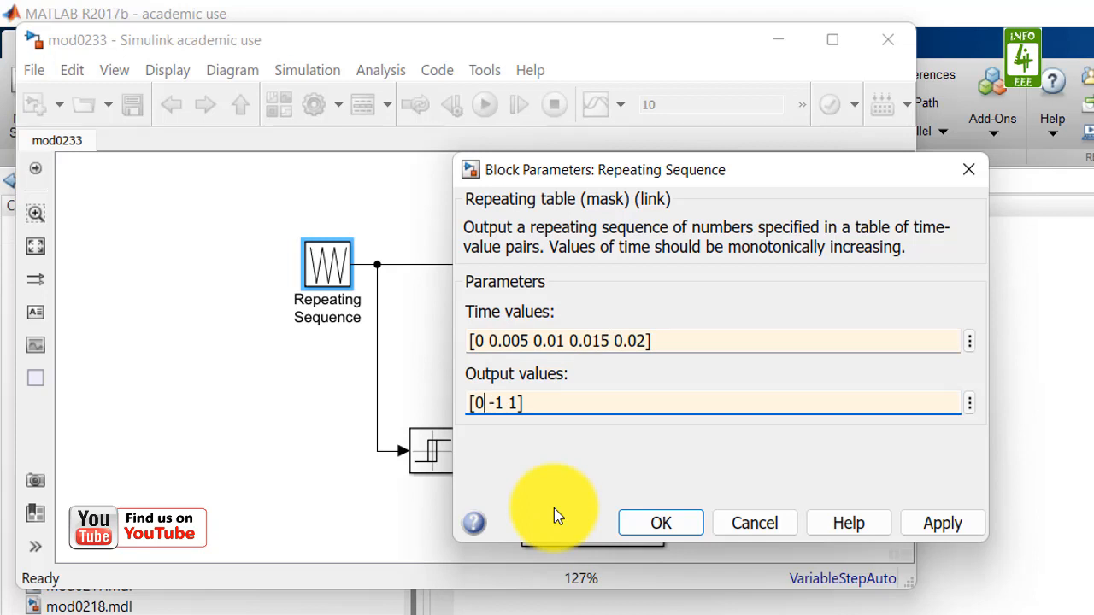
type("1")
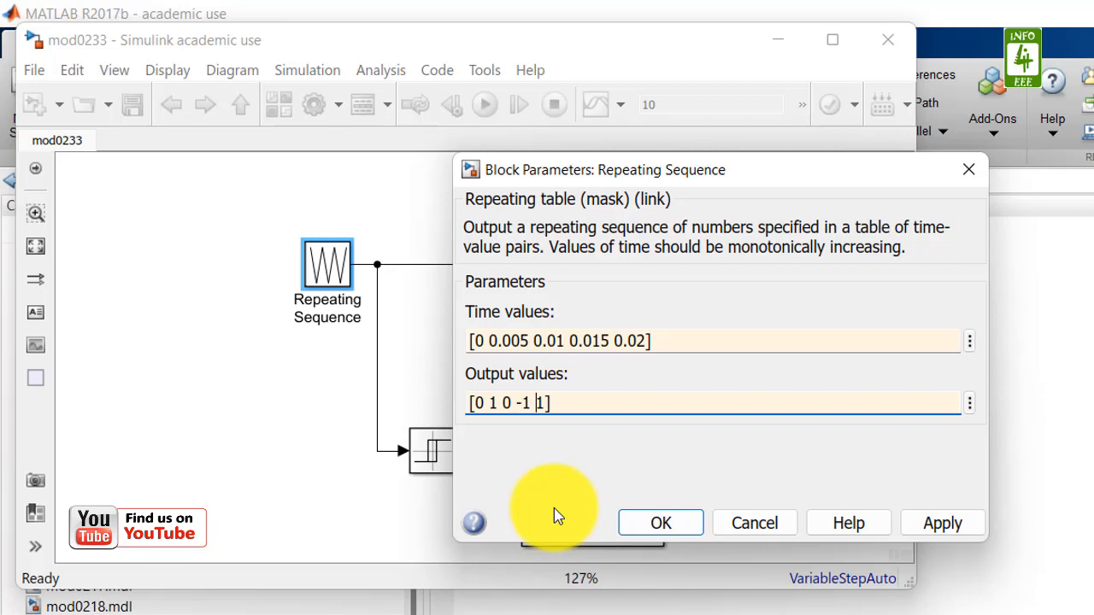
type("0")
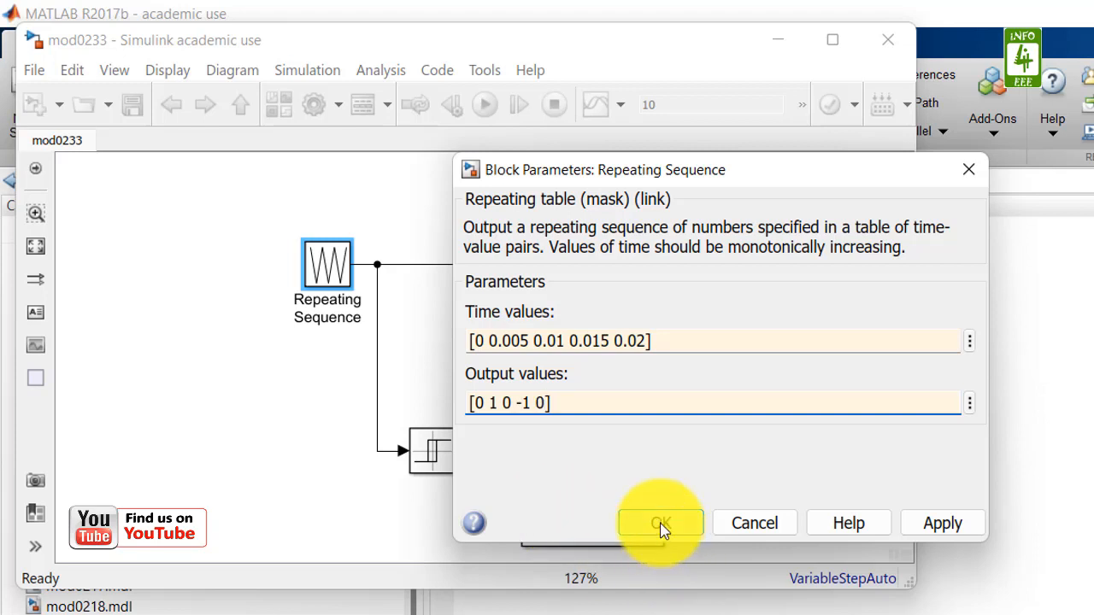
left_click(659, 522)
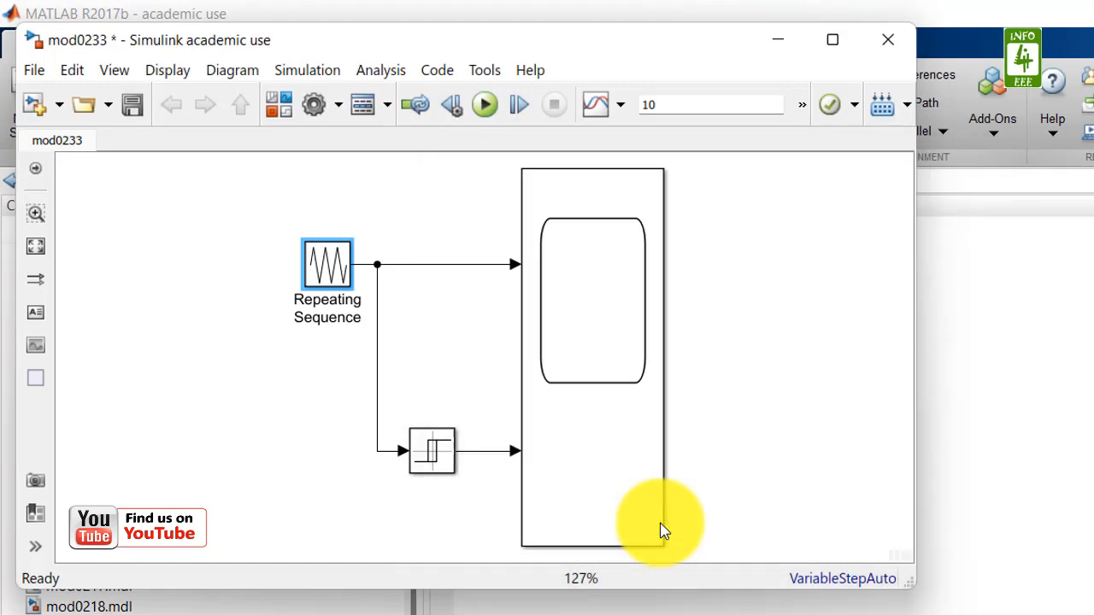
mouse_move(466, 385)
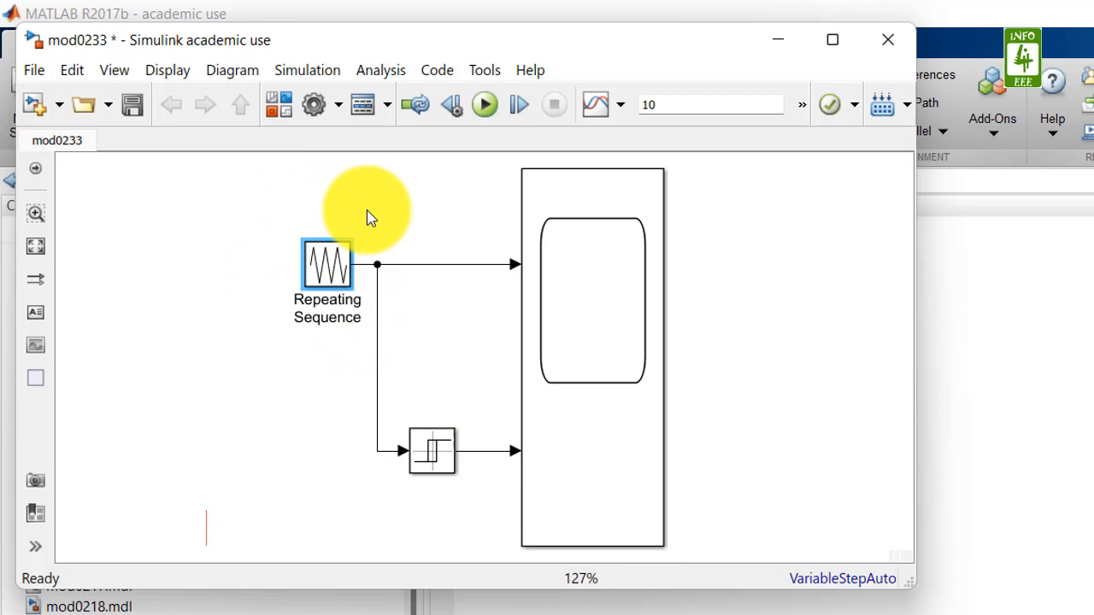
mouse_move(381, 263)
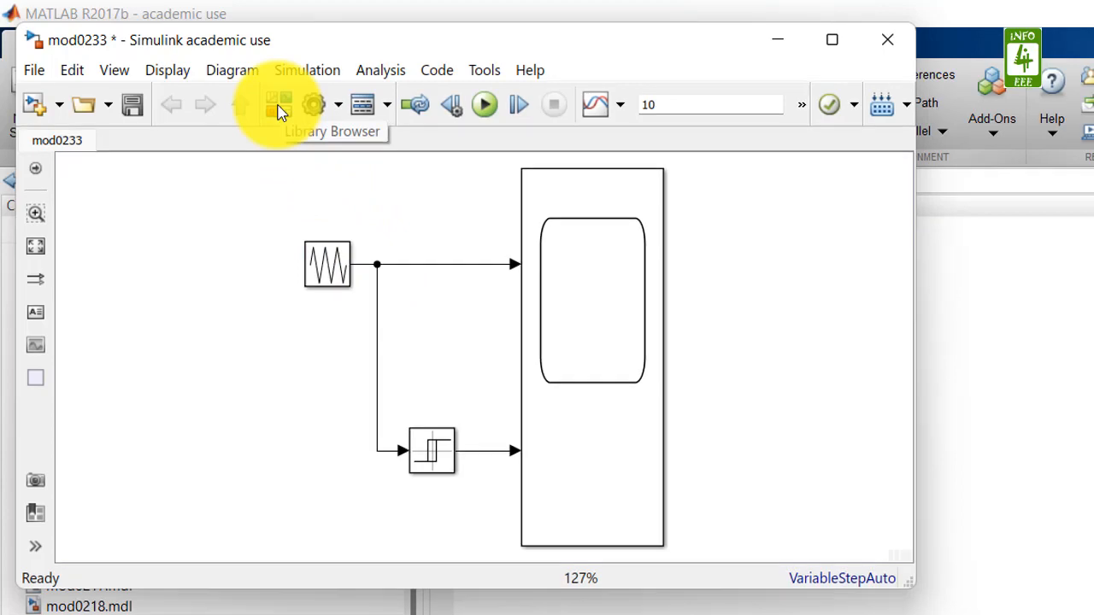
Step: Drag a Saturation block onto the lower signal path and view its ±0.5 limits
left_click(283, 105)
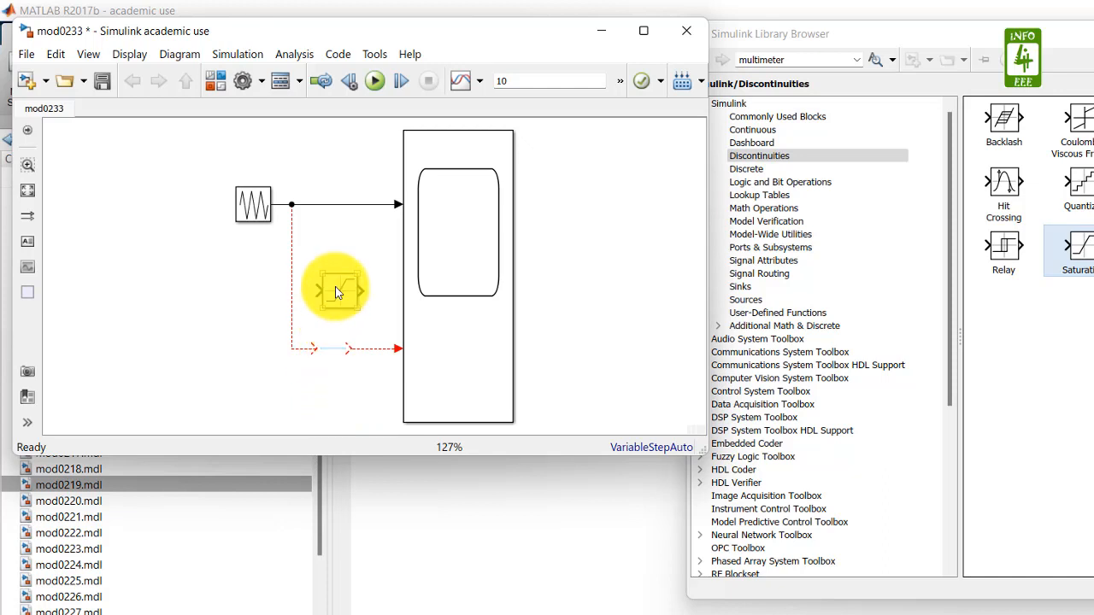
left_click_drag(336, 289, 334, 353)
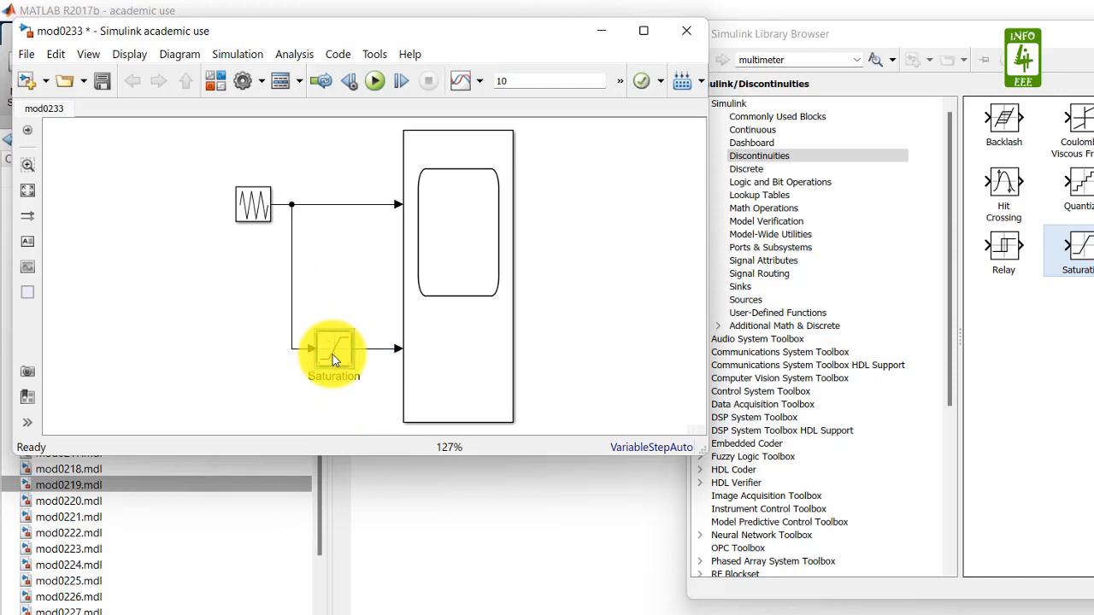
double_click(331, 351)
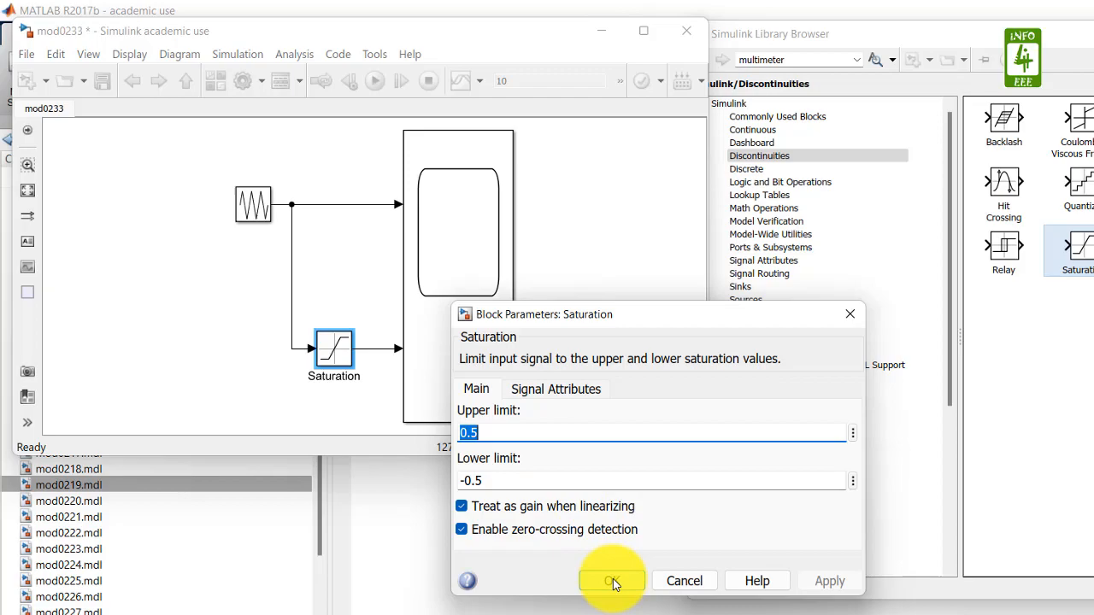
Step: Accept the saturation limits and give the Scope a 10e-6 sample time with stop time 0.1
left_click(611, 580)
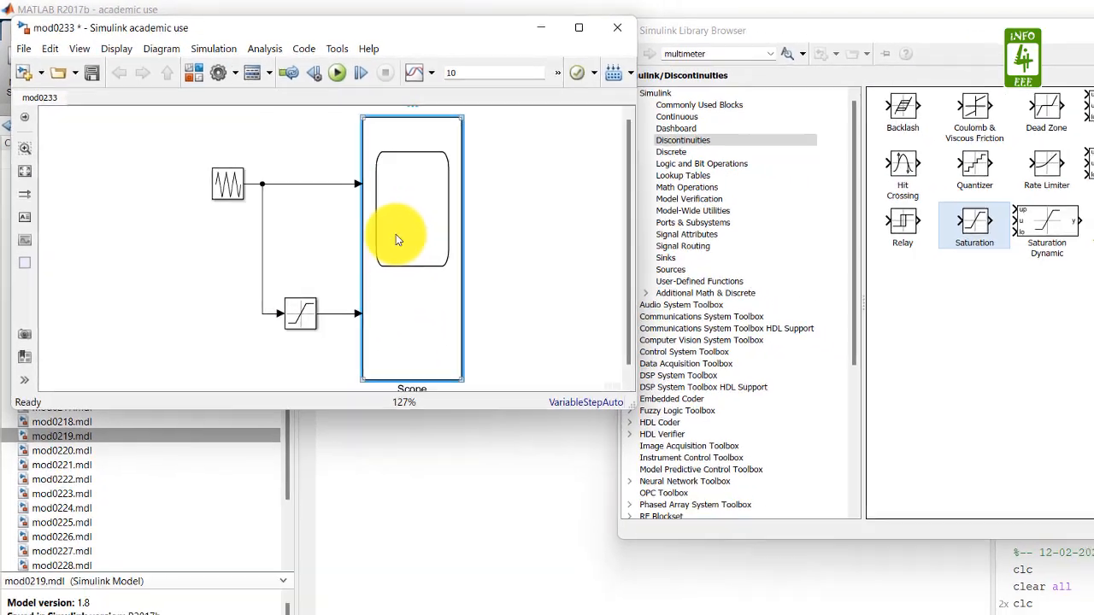
double_click(412, 197)
type("10e-6")
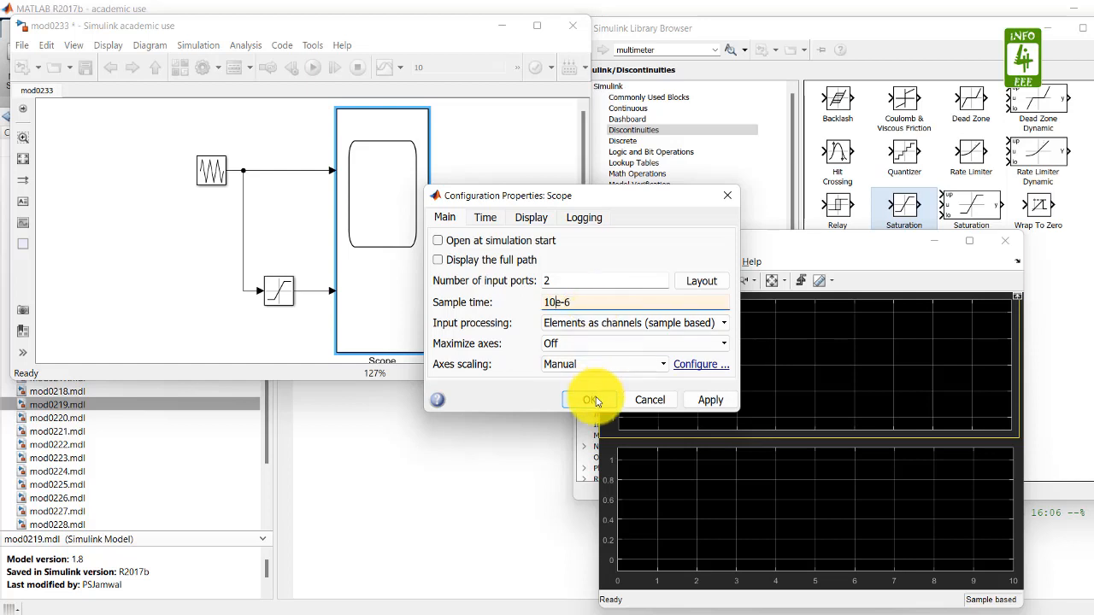
left_click(590, 400)
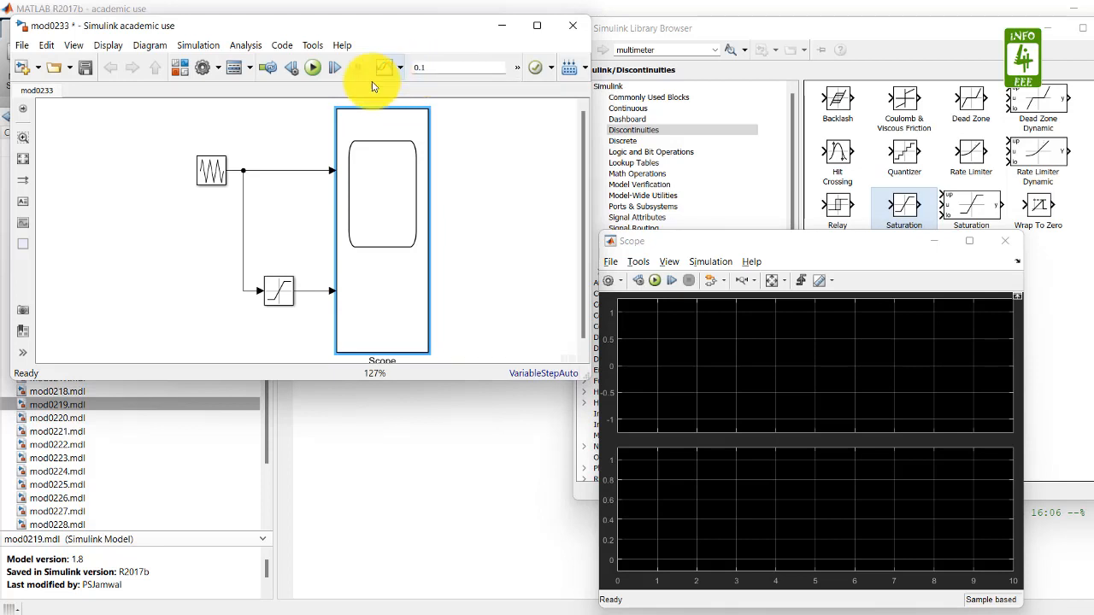
Step: Run the simulation and autoscale the scope to show the triangle and clipped waves
left_click(312, 68)
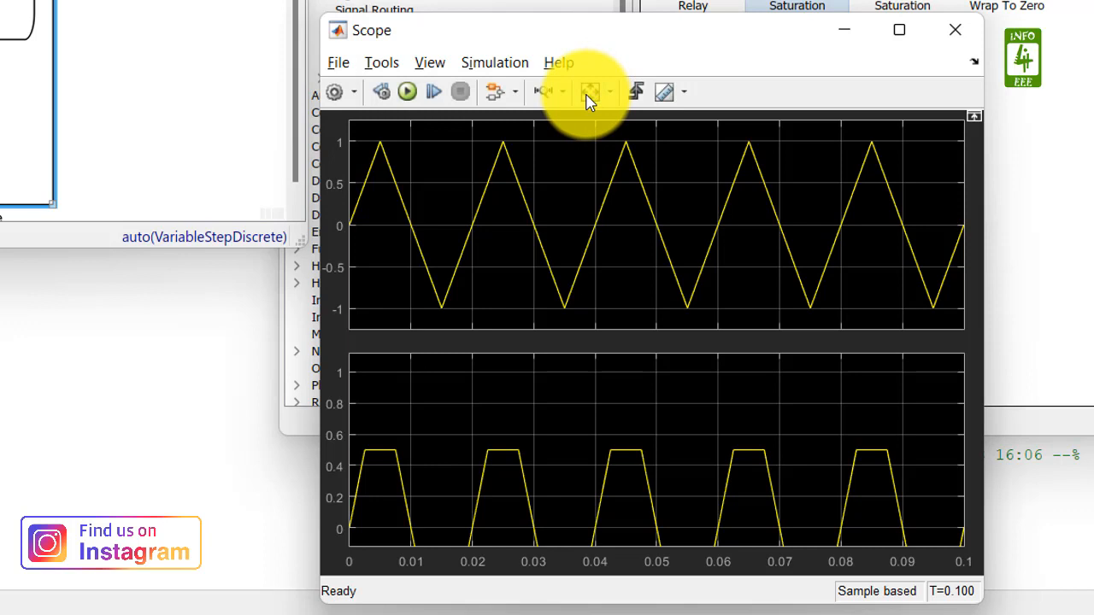
left_click(590, 92)
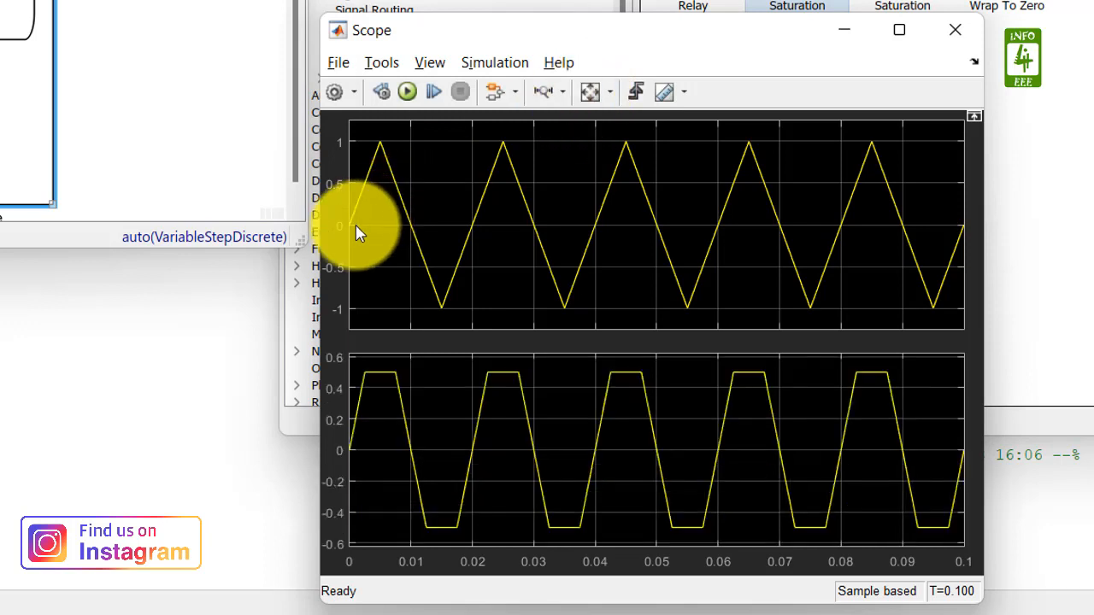
mouse_move(350, 436)
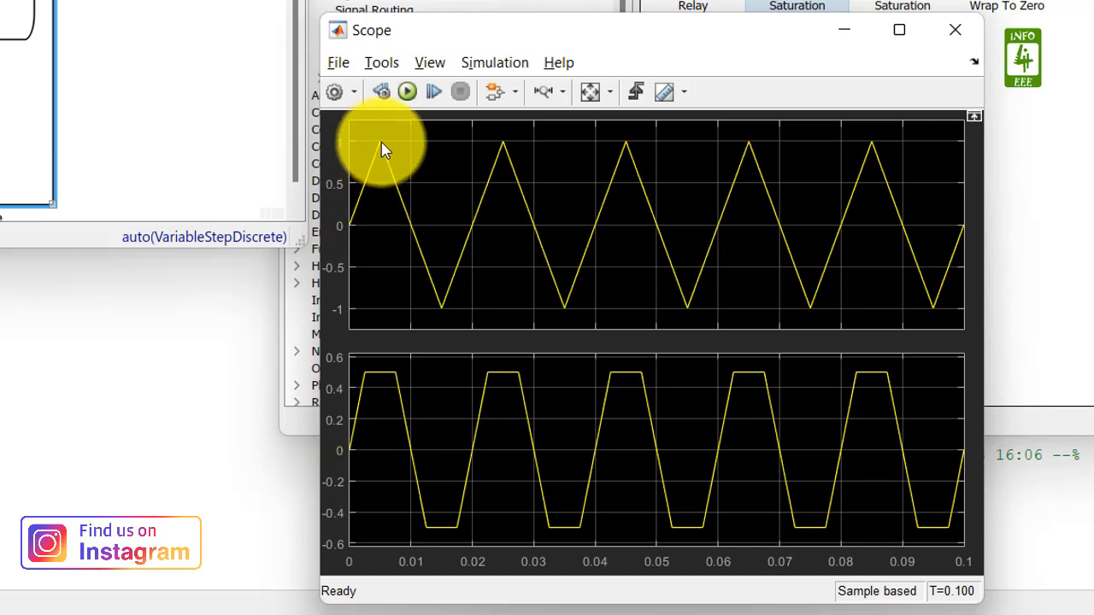
mouse_move(419, 239)
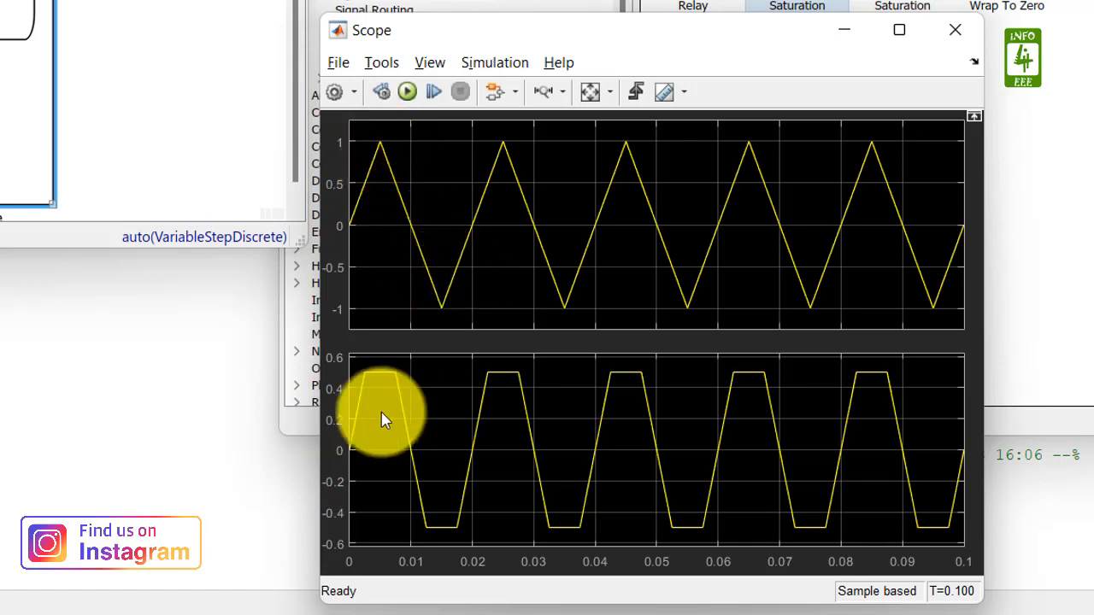
mouse_move(359, 414)
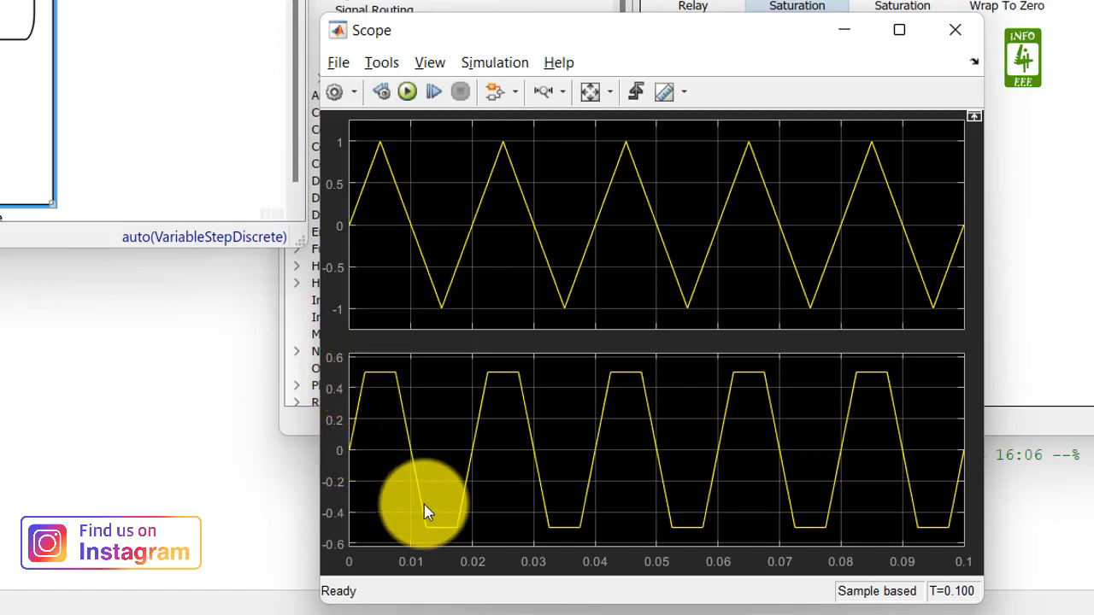
mouse_move(479, 441)
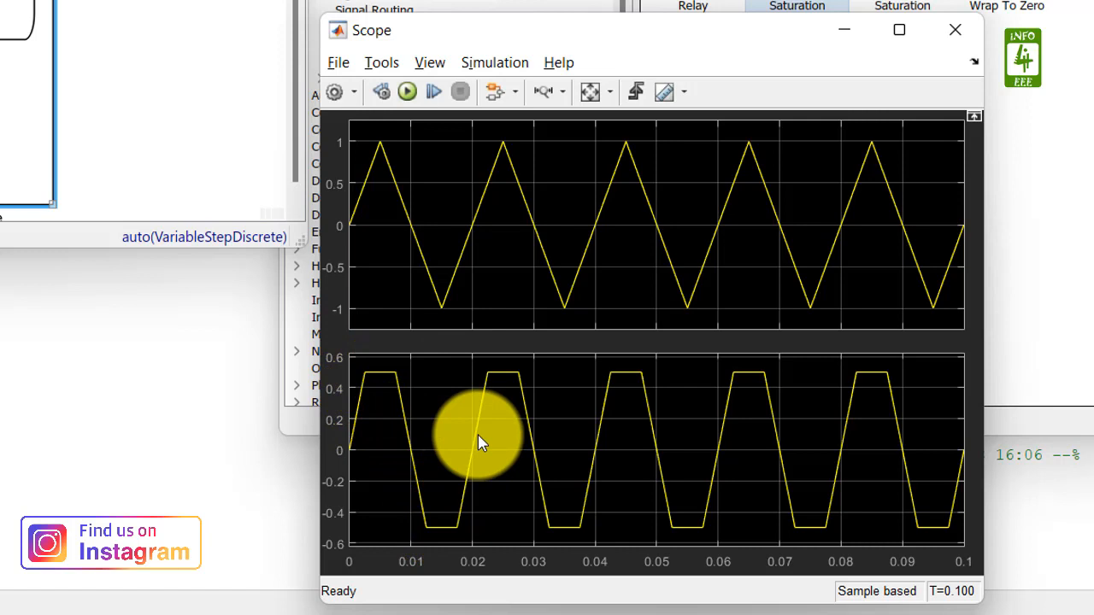
mouse_move(1030, 415)
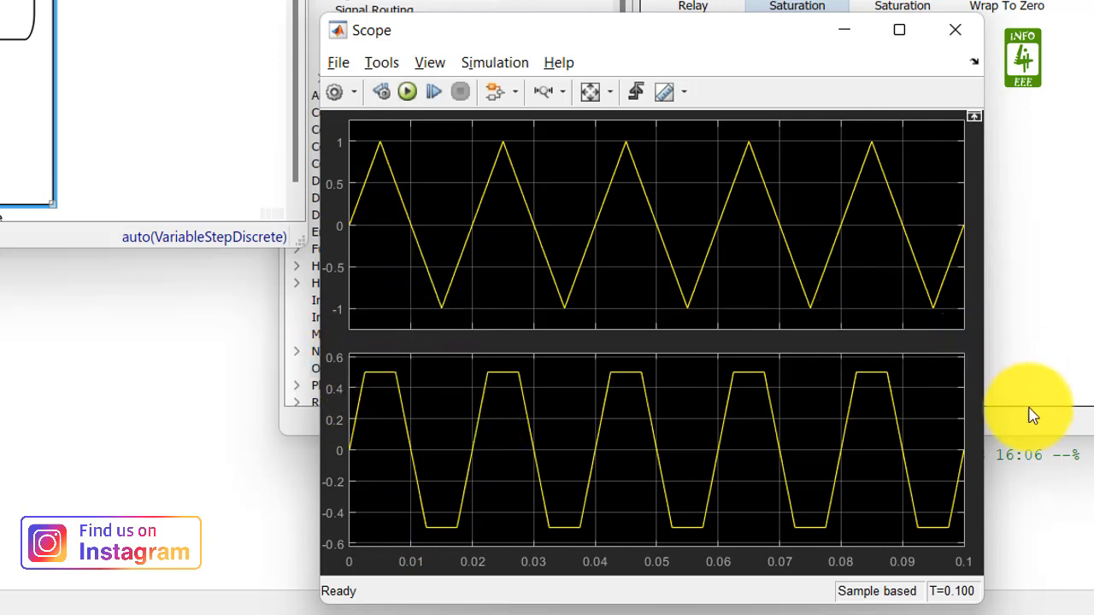